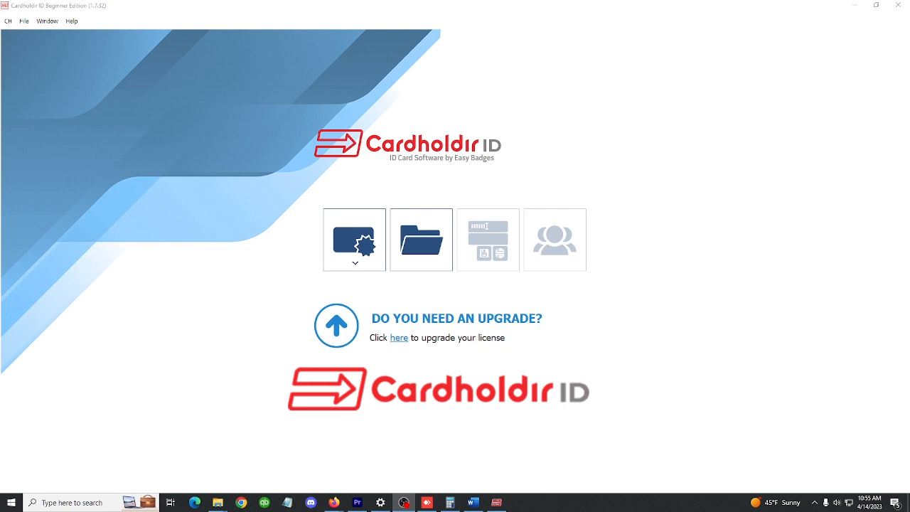
mouse_move(839, 70)
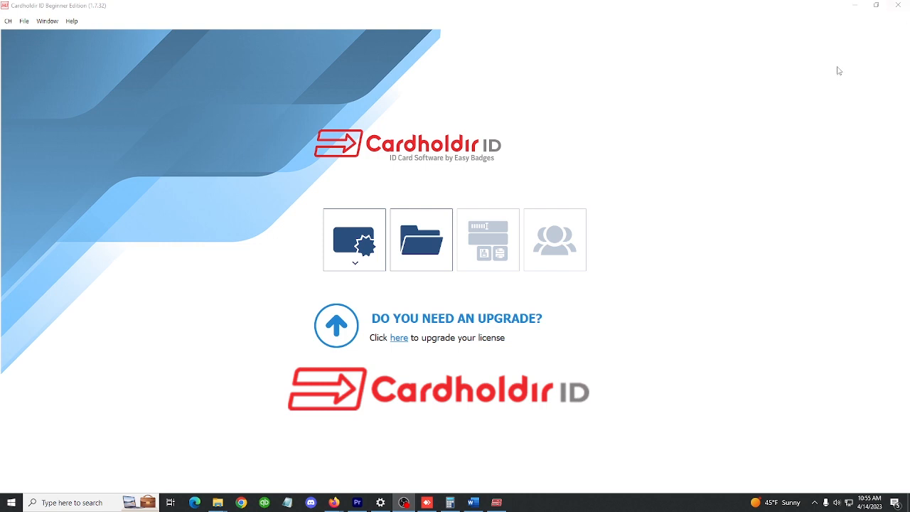
mouse_move(575, 126)
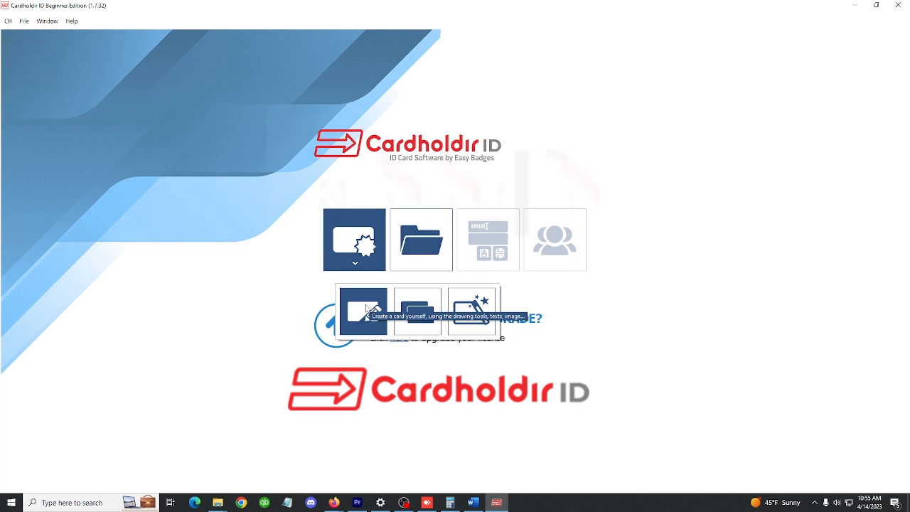
Step: Create a blank CR80 card from scratch in landscape orientation
click(364, 310)
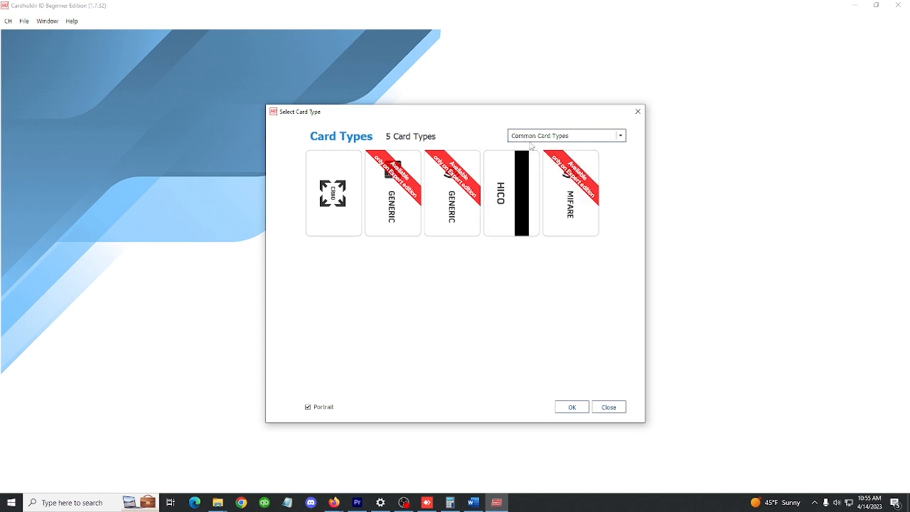
click(333, 192)
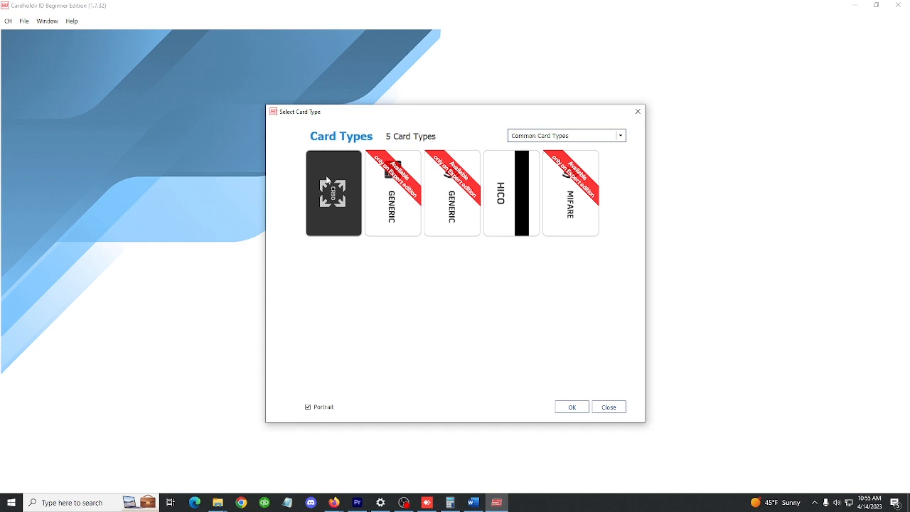
mouse_move(333, 176)
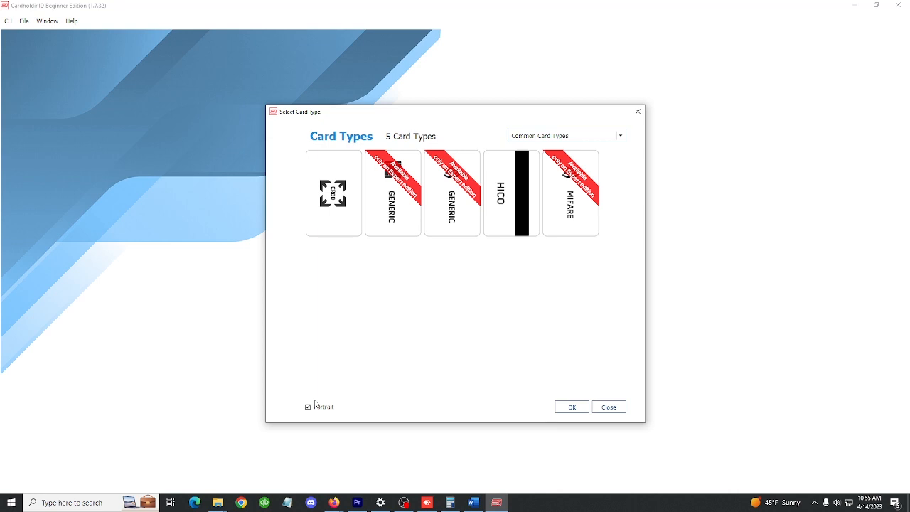
click(309, 405)
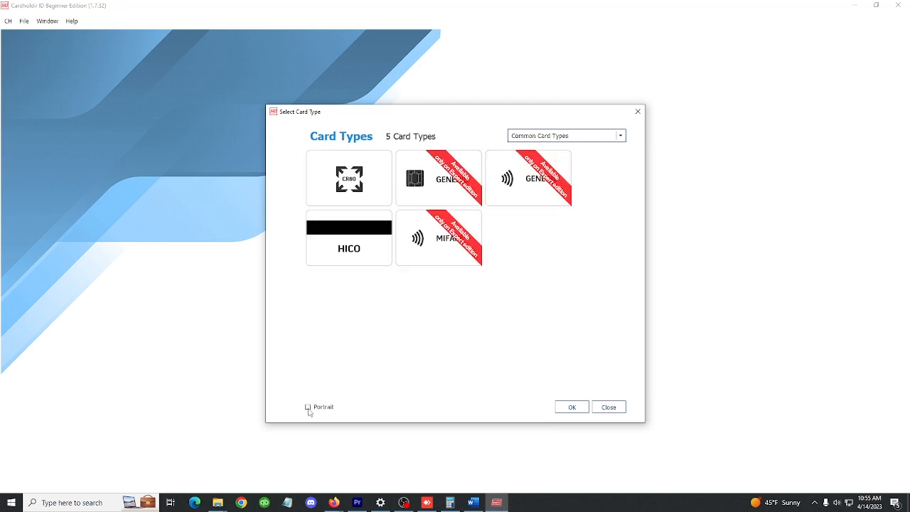
click(349, 178)
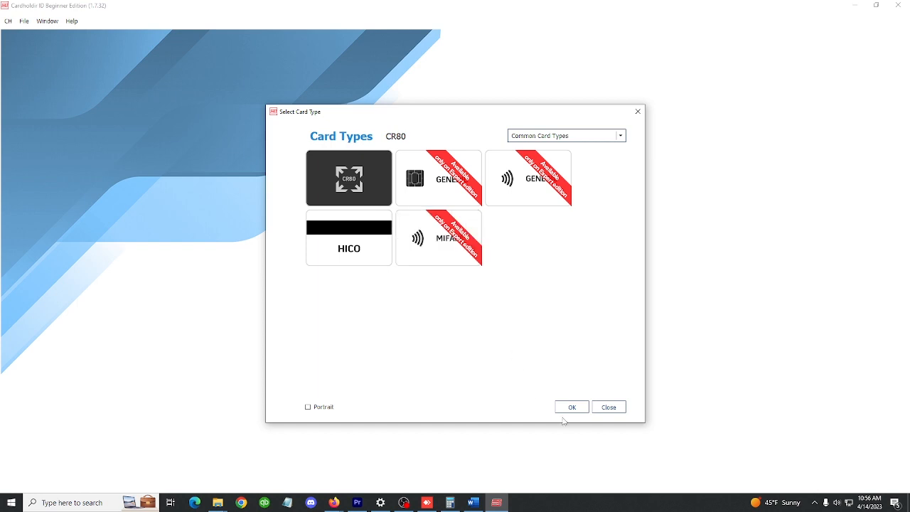
click(571, 407)
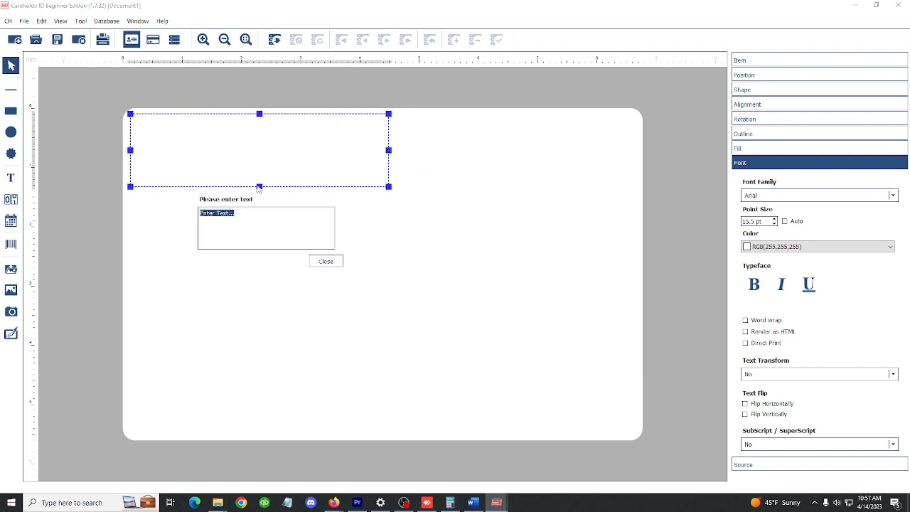
Step: Enter 'First Name' as the wording of the new text box and close the entry box
text(First Name)
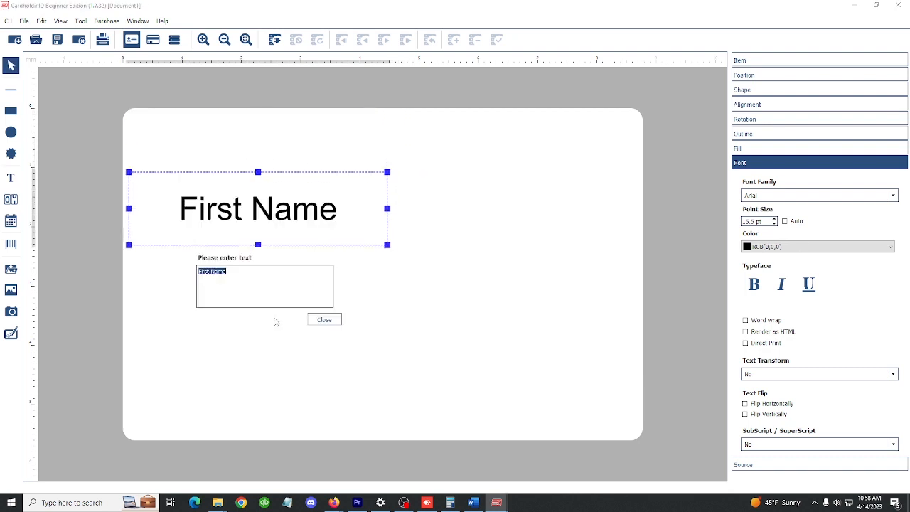
text(F)
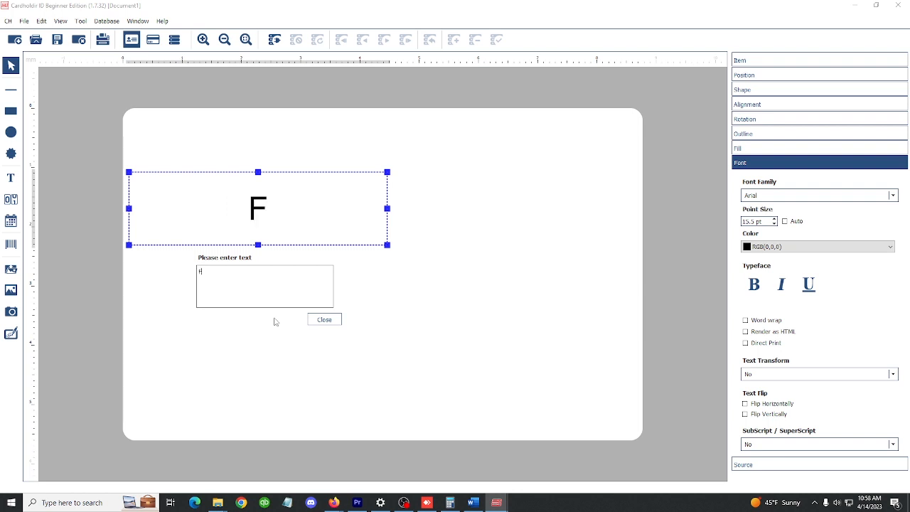
click(324, 319)
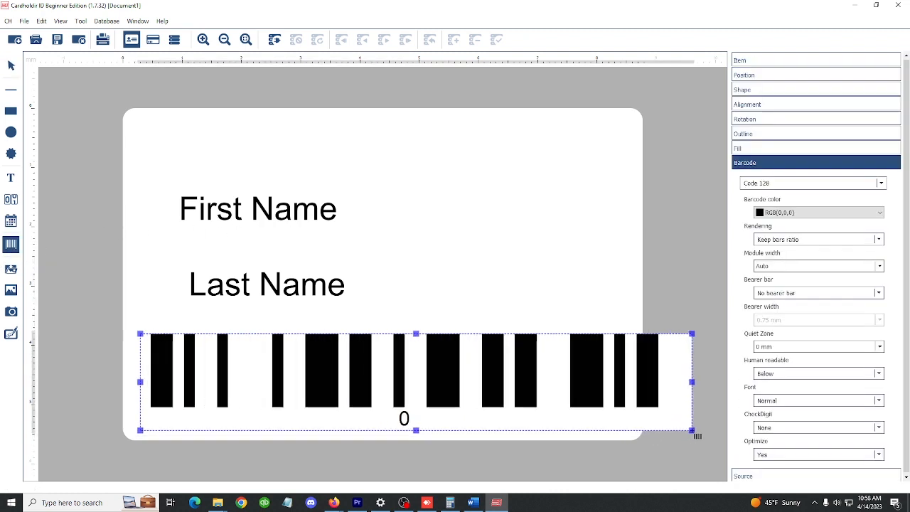
Step: Shrink the Code 128 barcode by dragging its corner so it fits inside the card
drag(693, 382, 638, 385)
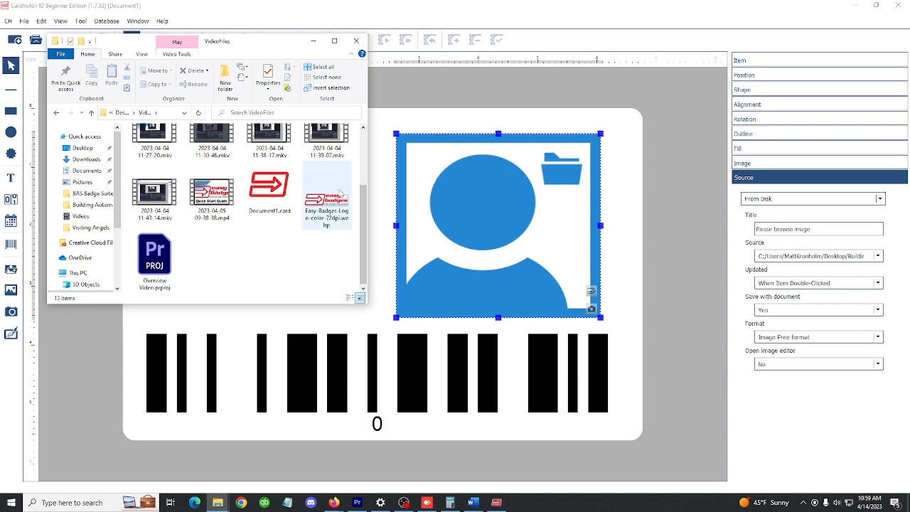
Step: Drag the Easy Badges logo file from File Explorer onto the card
drag(217, 40, 818, 93)
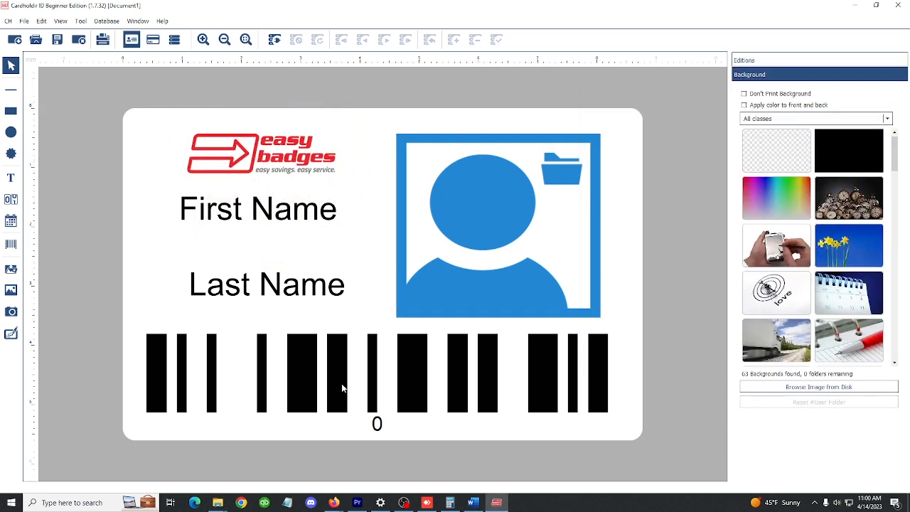
mouse_move(451, 384)
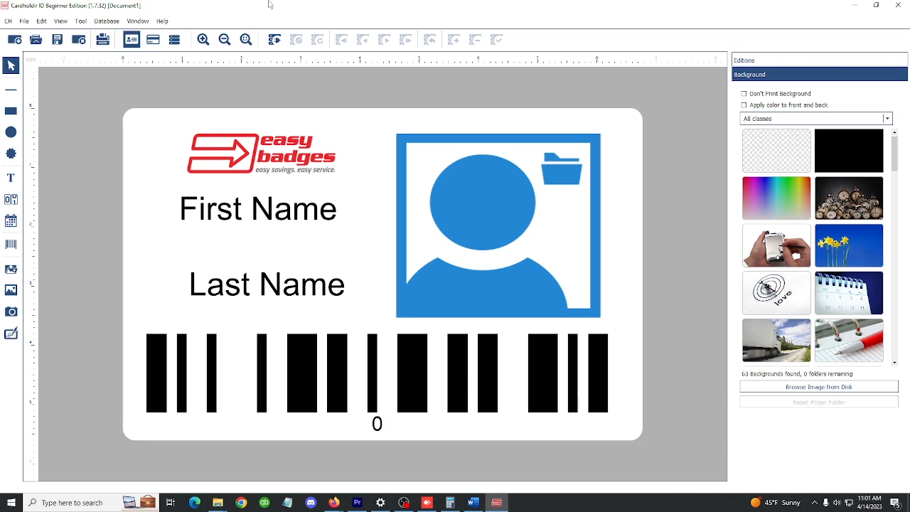
mouse_move(234, 10)
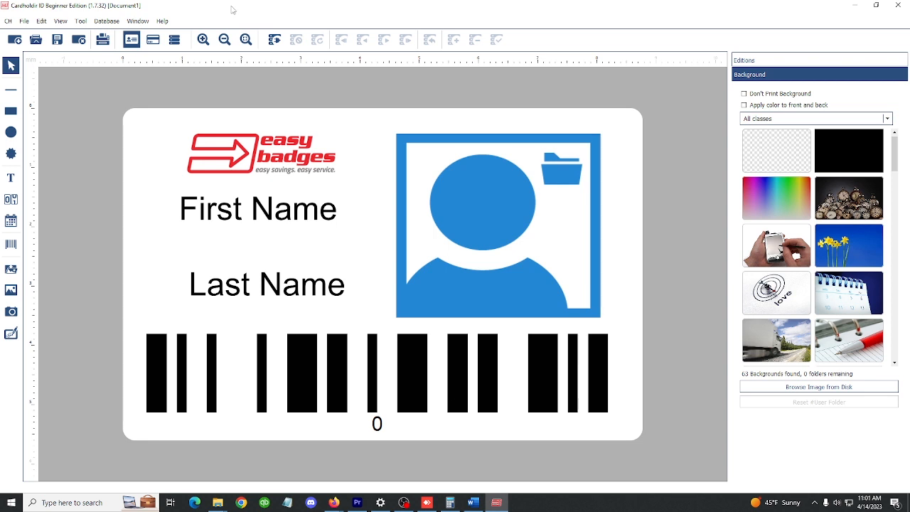
Step: Open the File menu
click(25, 21)
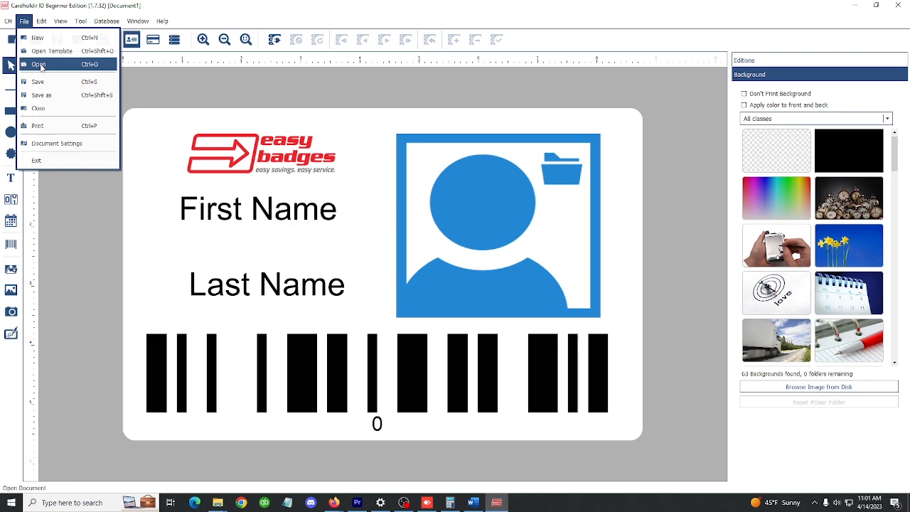
Step: Open the saved portrait ID card template through File > Open
click(38, 64)
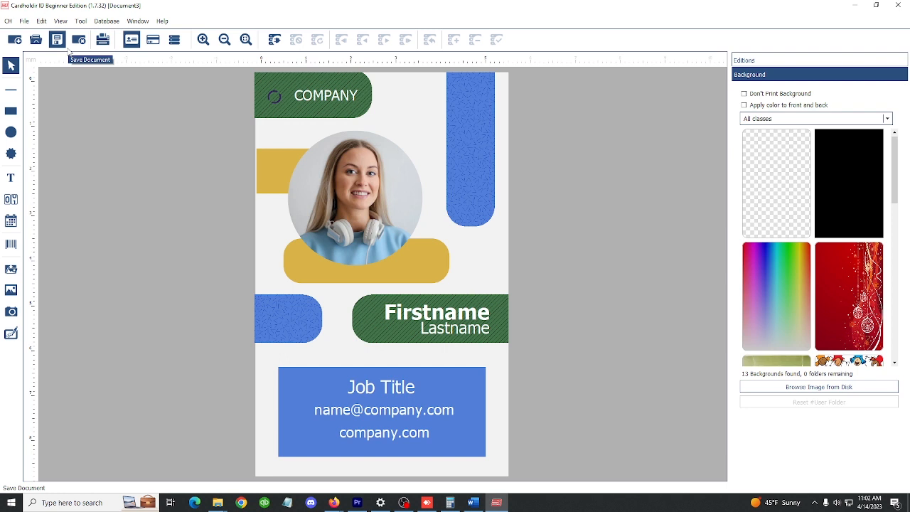
mouse_move(244, 208)
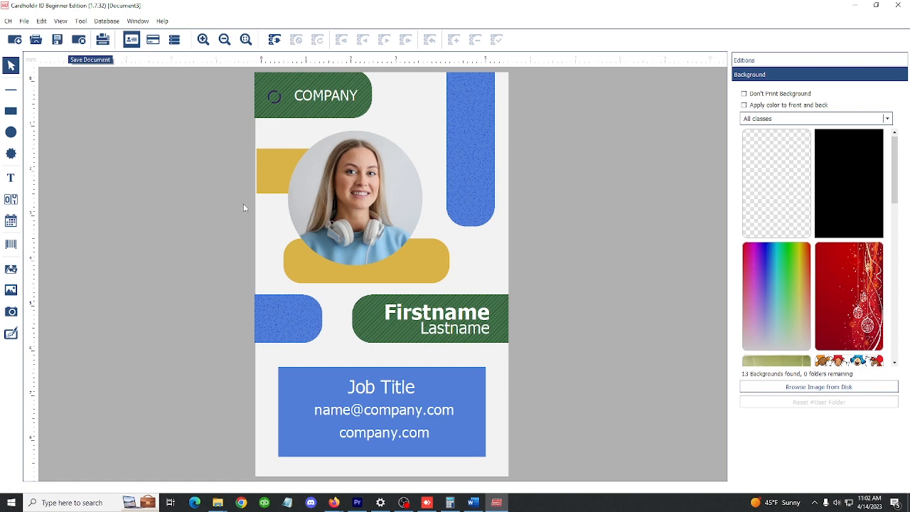
mouse_move(278, 230)
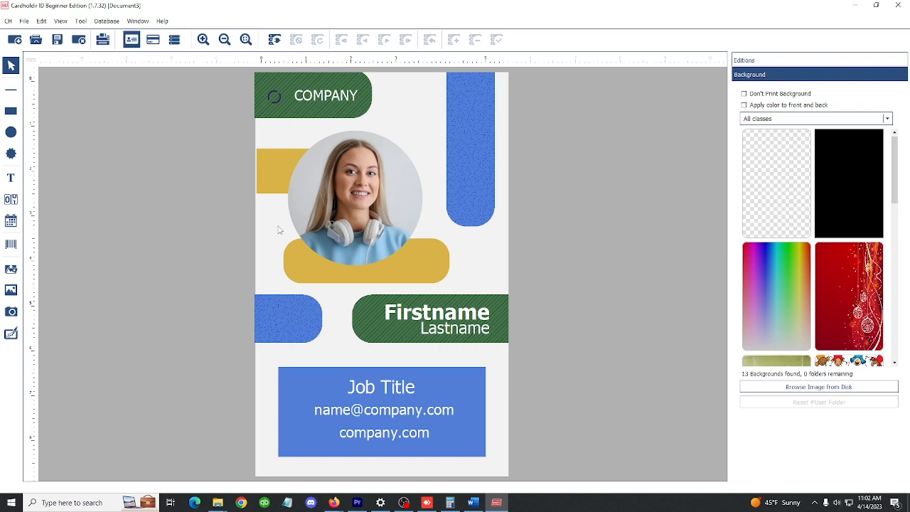
mouse_move(469, 248)
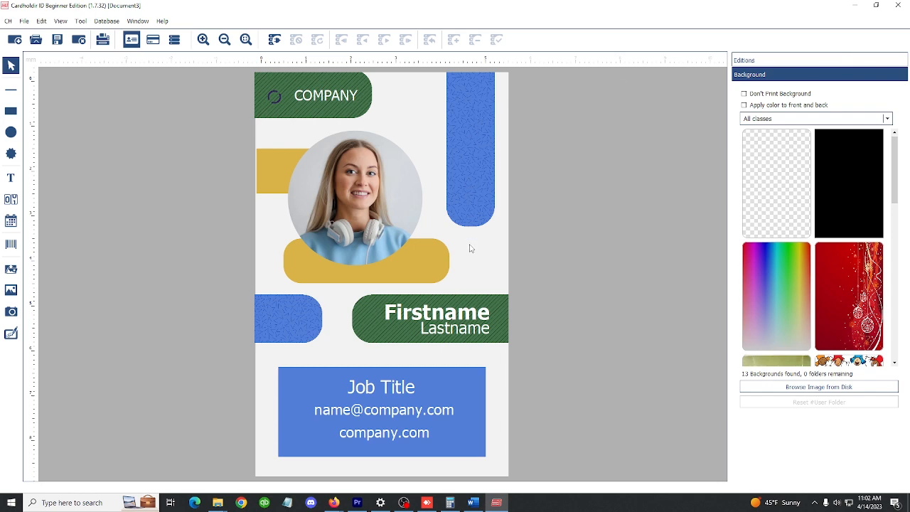
Step: Edit the Firstname text on the portrait badge and confirm the change
double_click(437, 312)
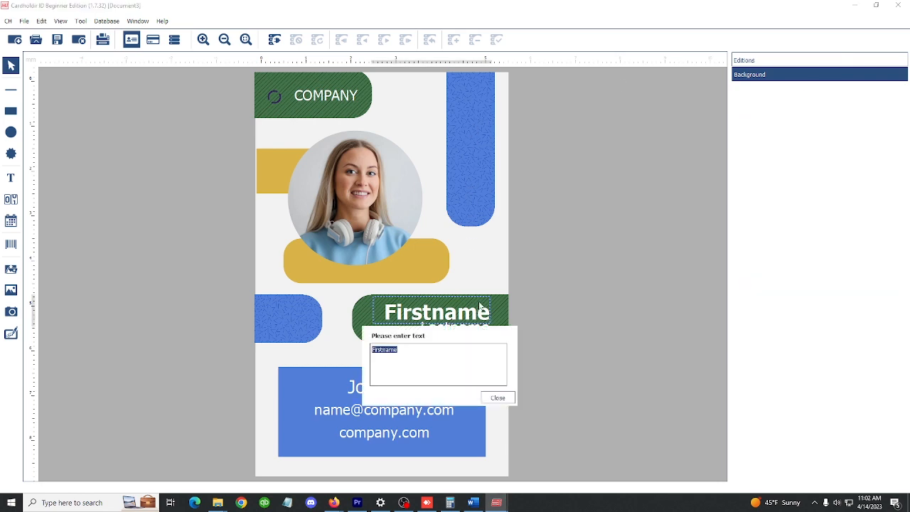
click(498, 397)
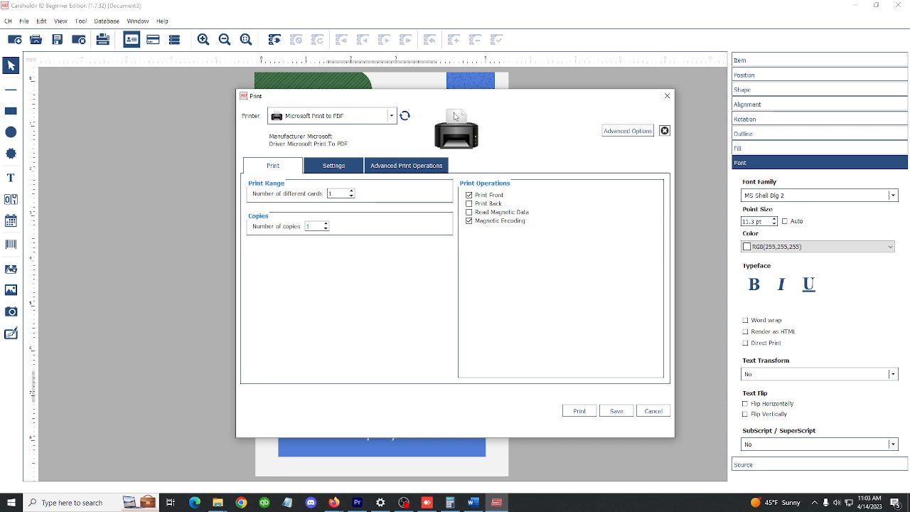
Step: Select the HDP5000 Card Printer, enable Print Back, and print the card
click(391, 115)
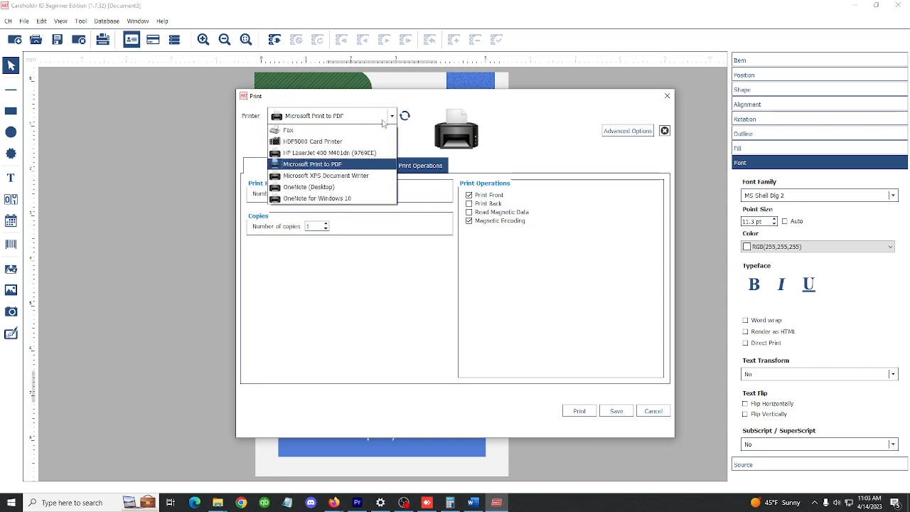
click(311, 141)
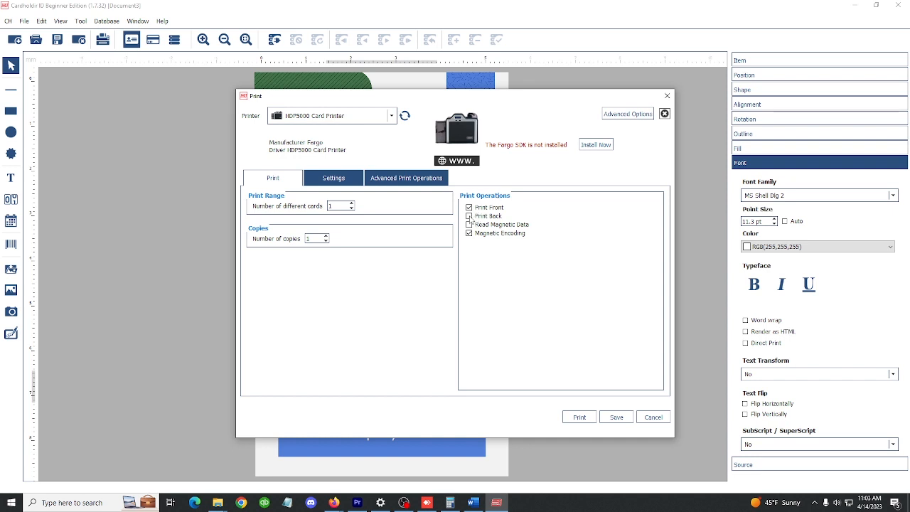
click(469, 216)
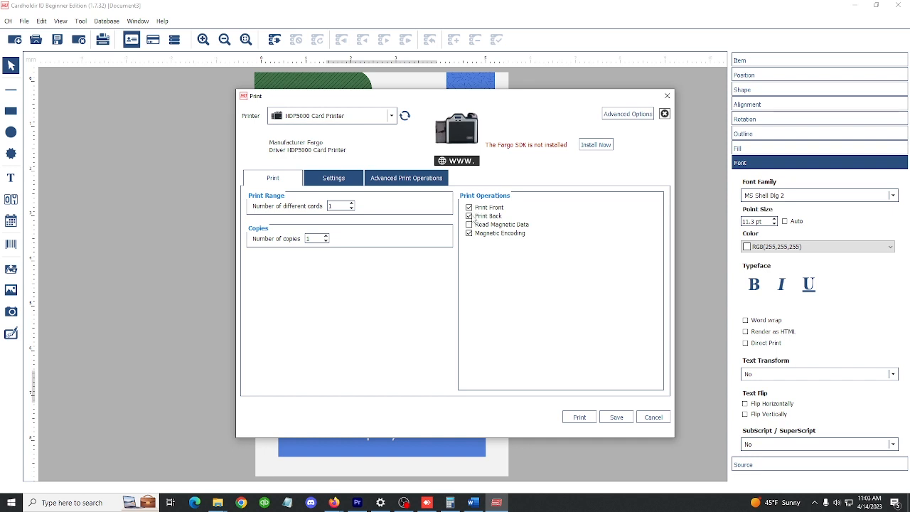
mouse_move(467, 130)
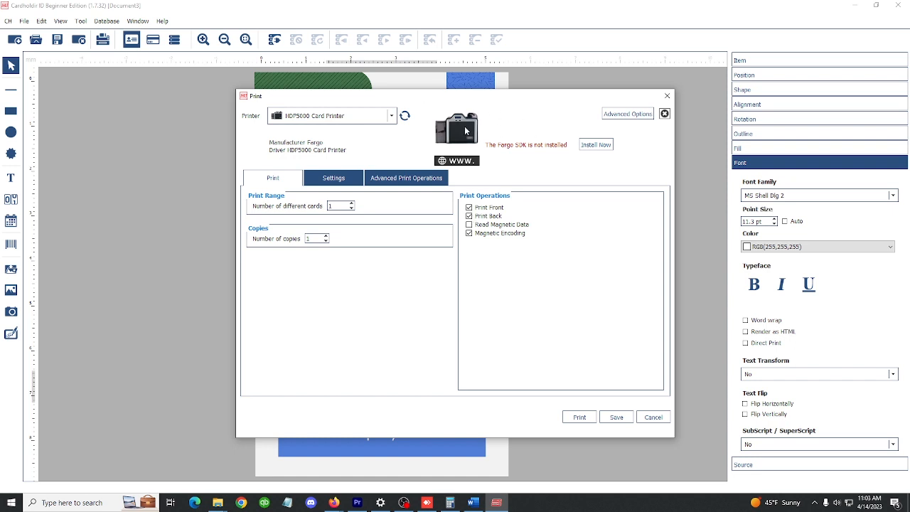
mouse_move(359, 170)
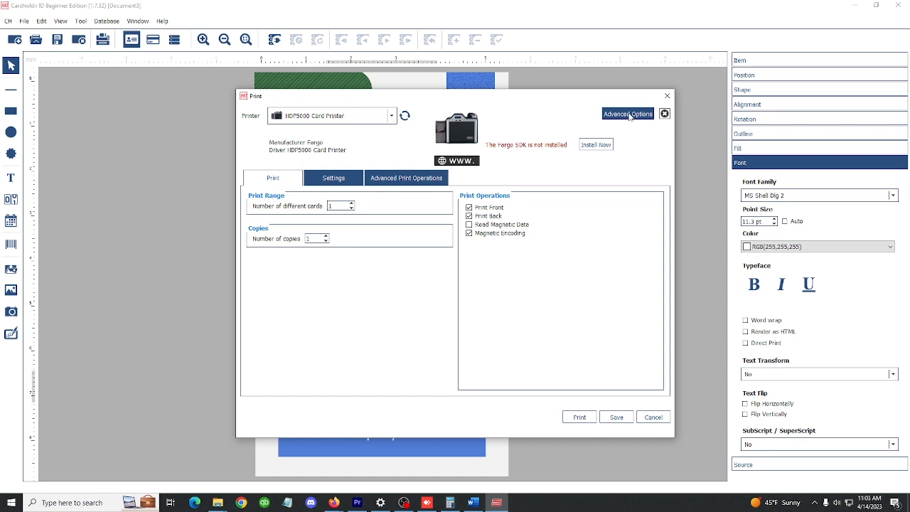
mouse_move(629, 121)
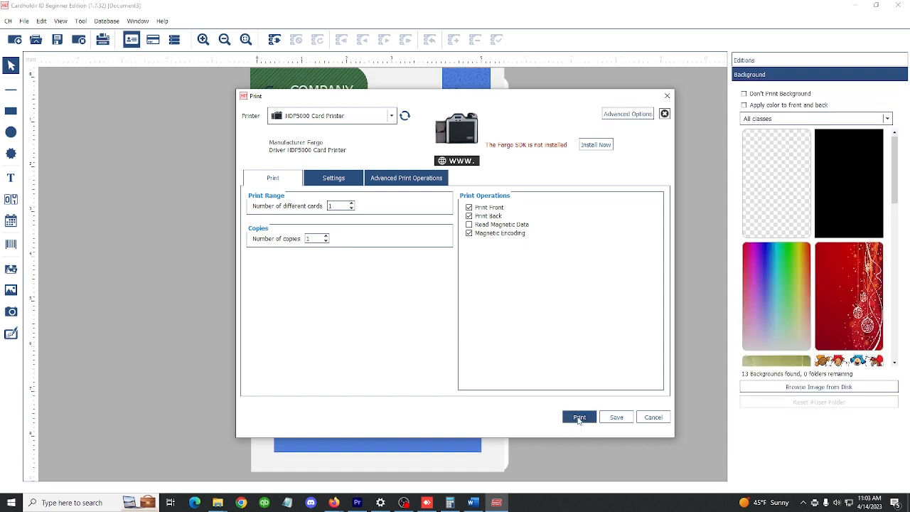
click(579, 417)
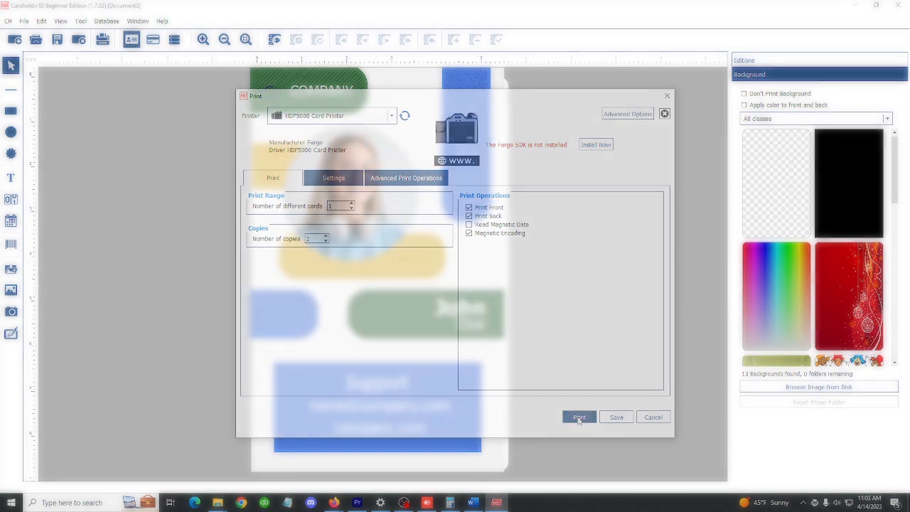
click(578, 418)
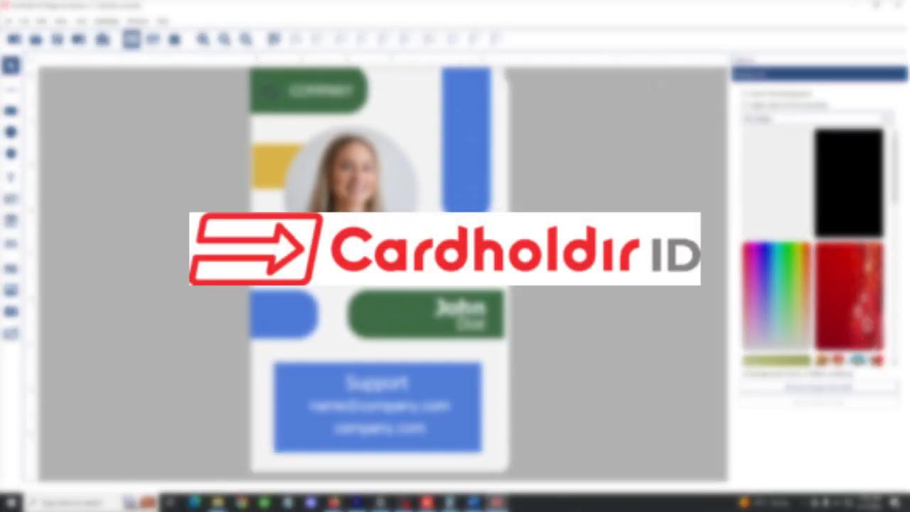